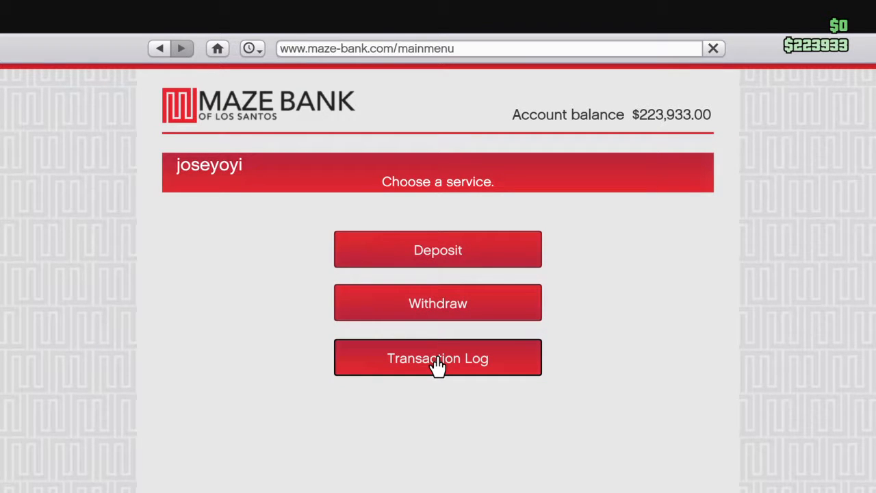
# - Show the Maze Bank Transaction Log and scroll to reveal all 16 recent transactions
pyautogui.click(438, 358)
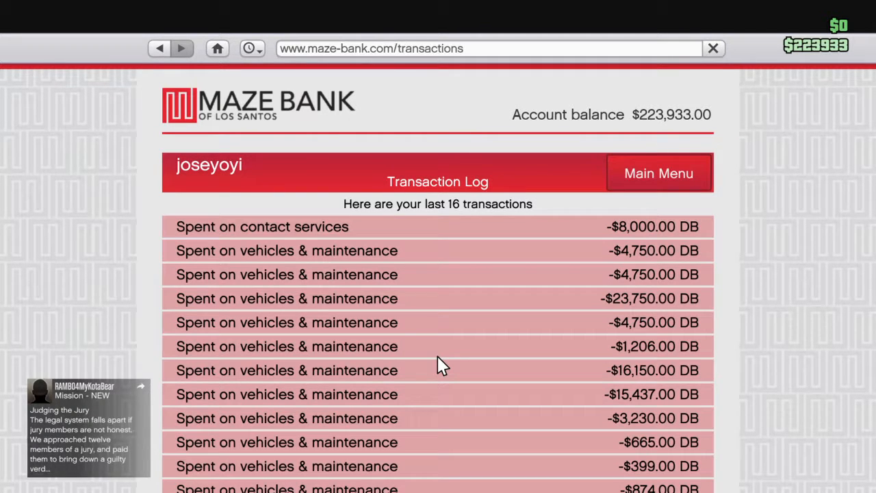
pyautogui.scroll(-3)
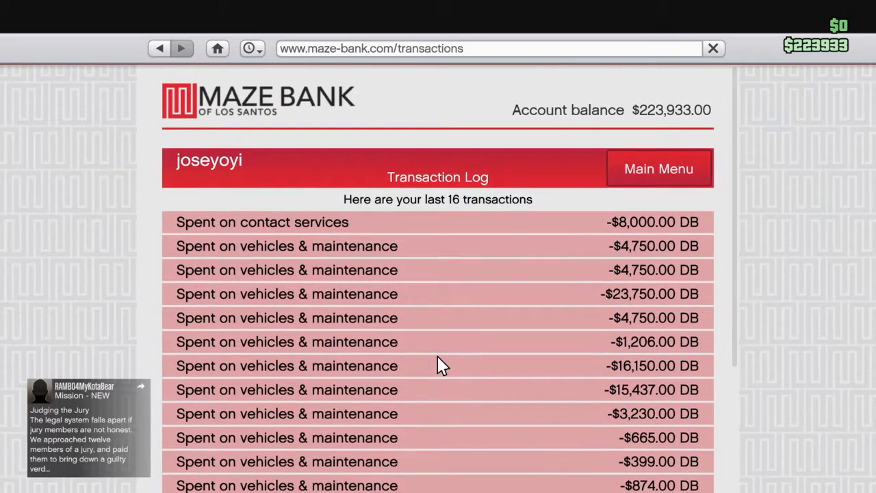
pyautogui.scroll(-3)
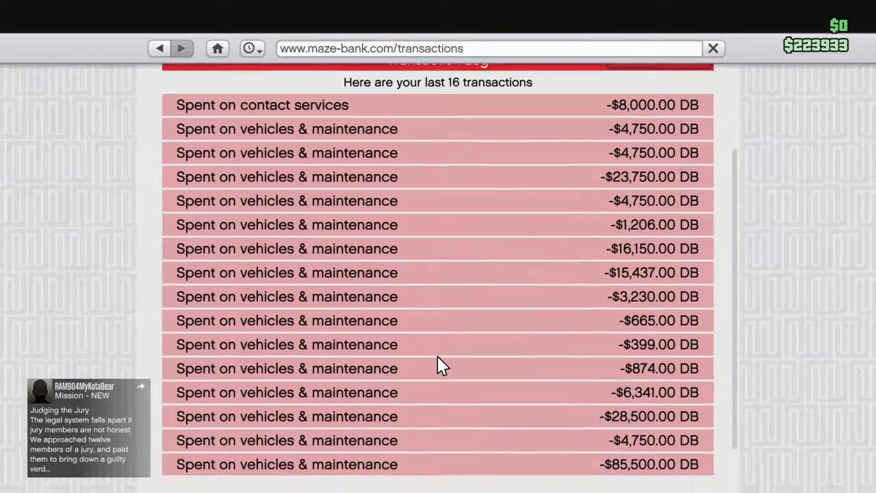
pyautogui.scroll(-3)
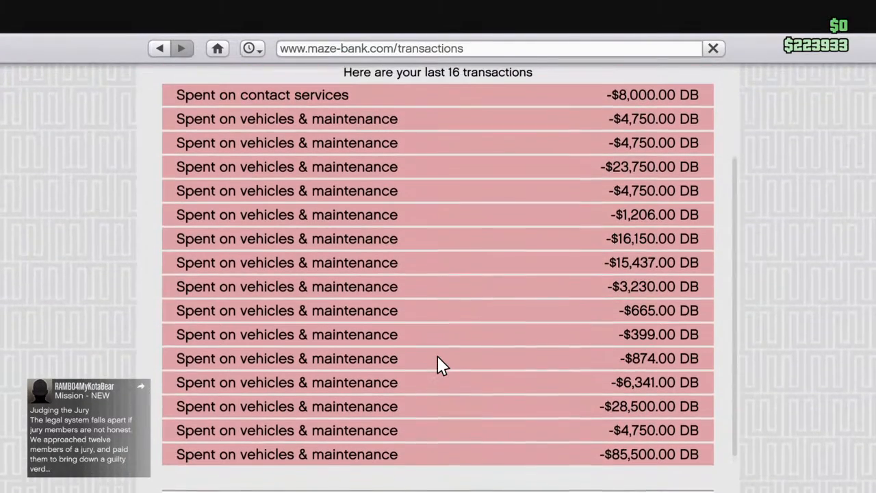